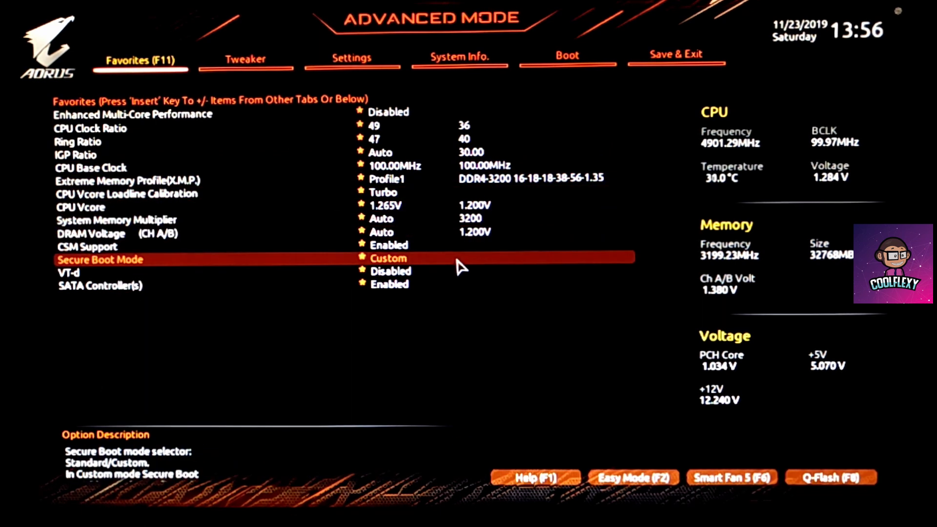
- Set Internal Graphics to Disabled, confirm VT-d is Disabled in Favorites, and go to Tweaker
click(389, 271)
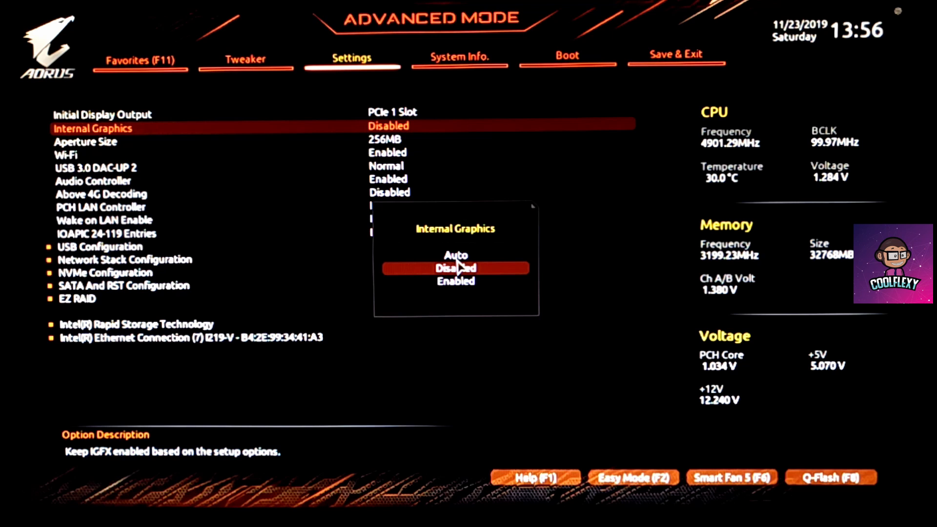
click(456, 268)
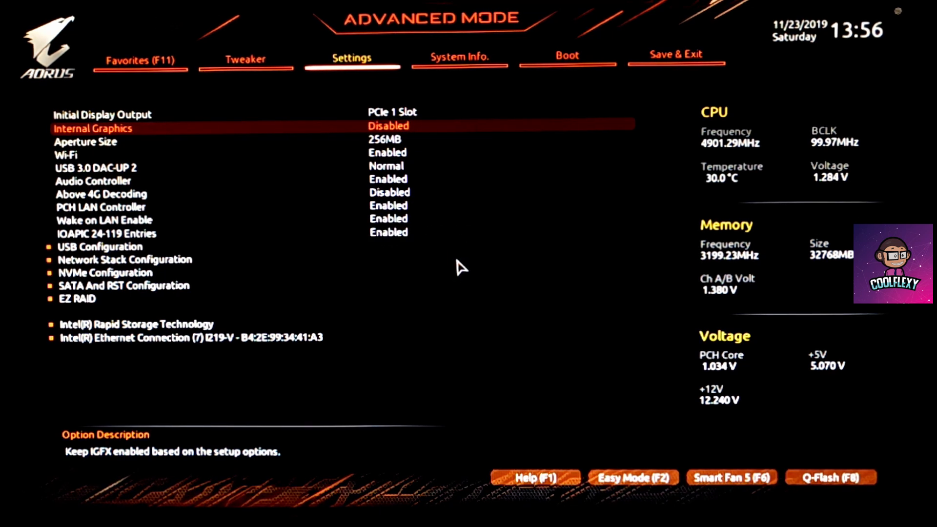
click(140, 60)
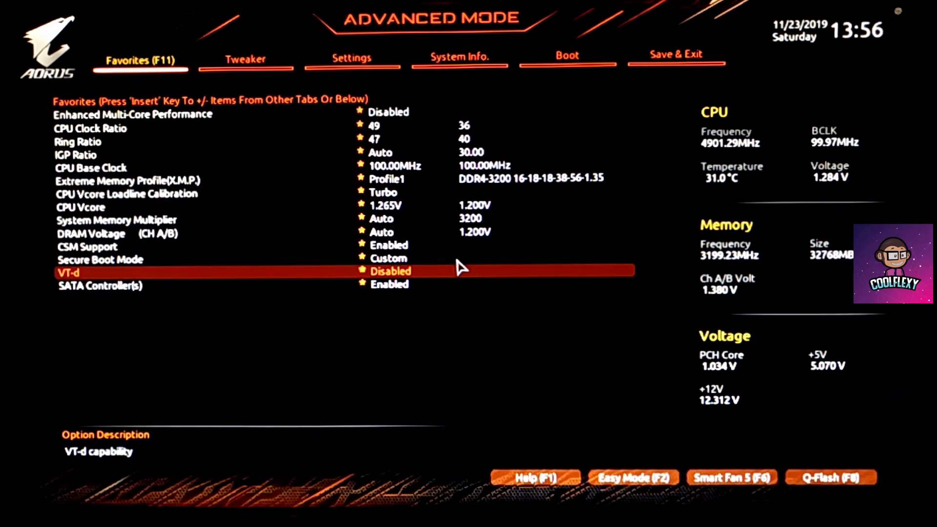
click(245, 57)
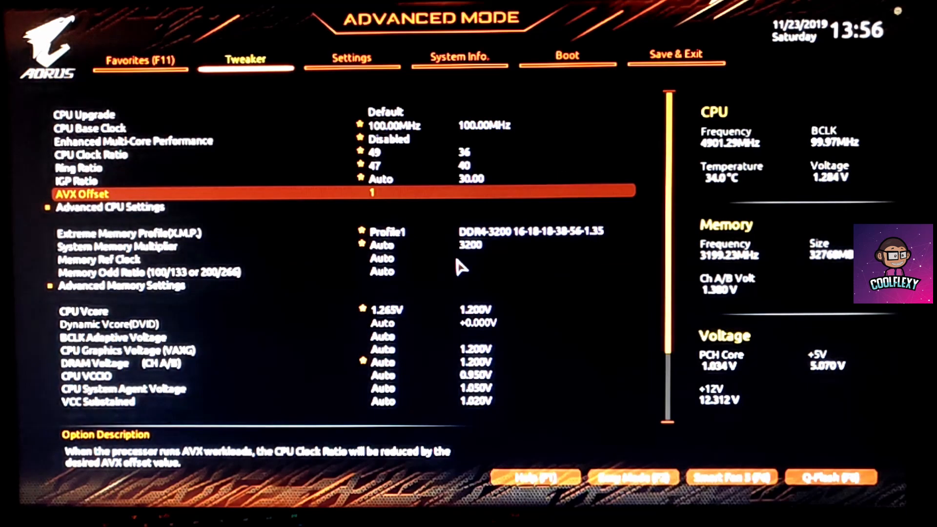
key(up)
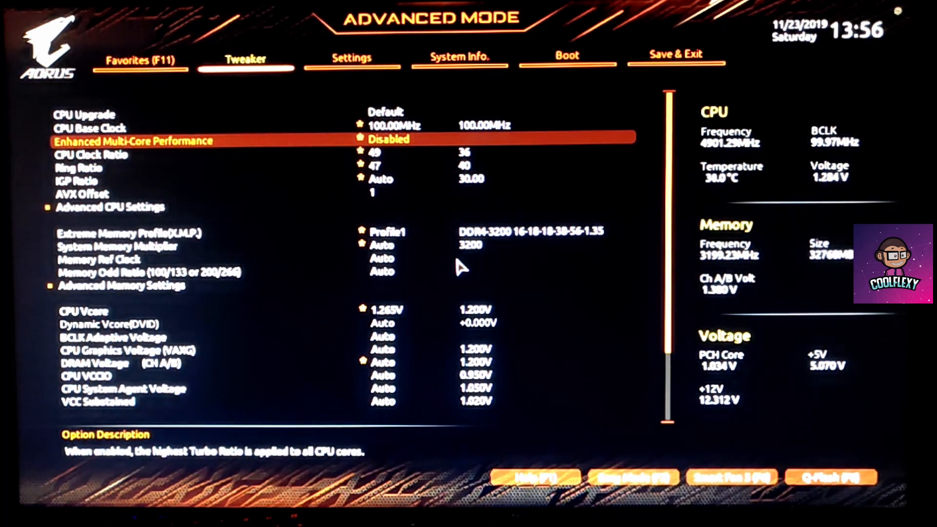
click(389, 139)
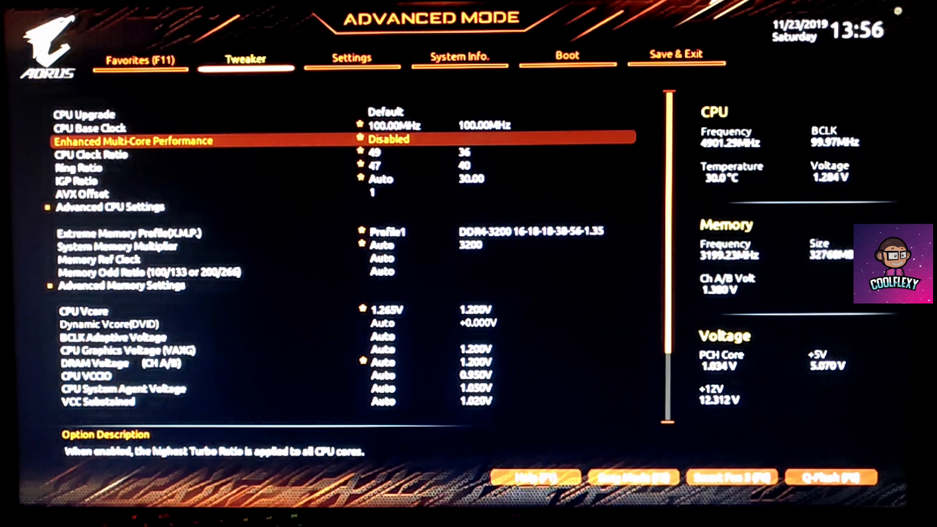
key(Down)
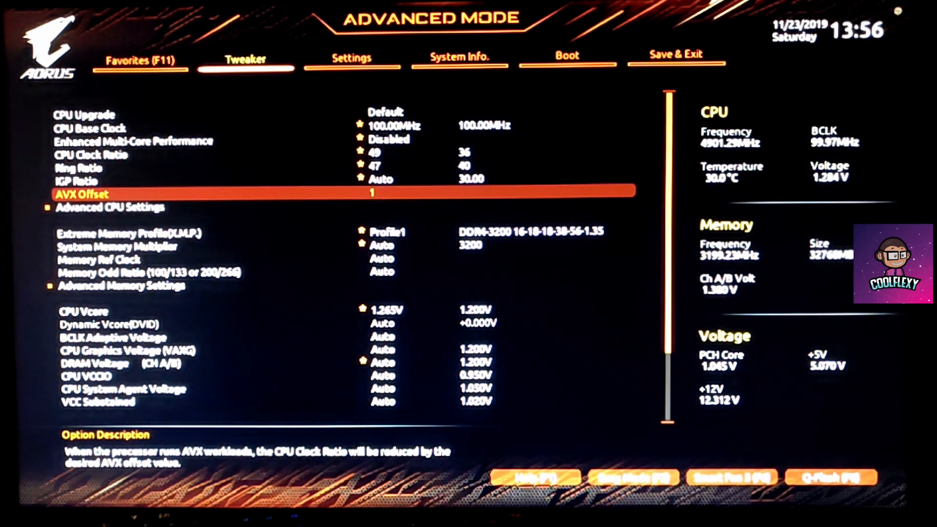
key(Down)
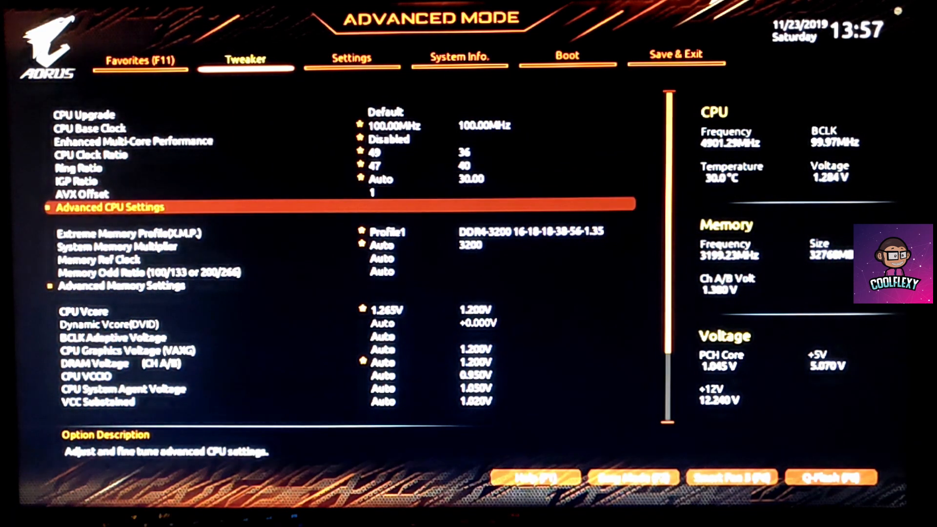
click(107, 207)
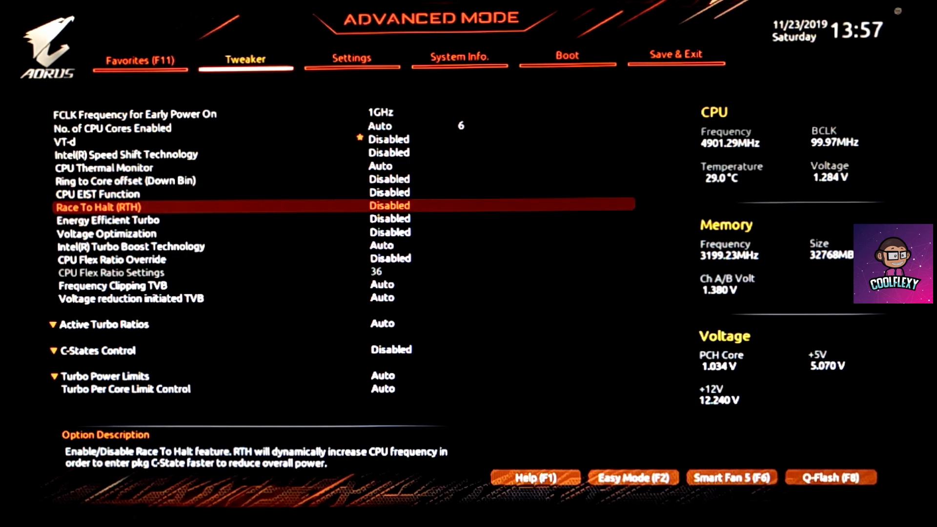
key(Down)
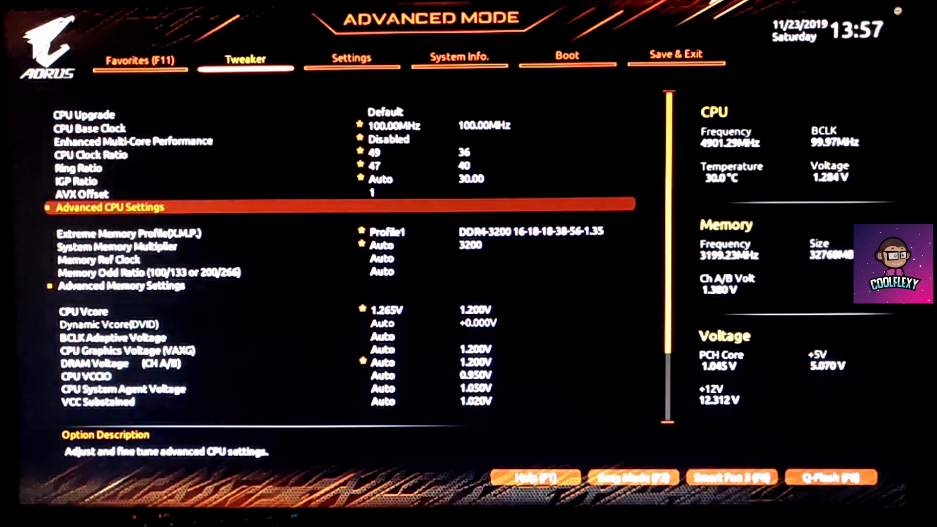
- Keep Extreme Memory Profile on Profile1 and move down to the CPU Vcore Loadline Calibration settings
click(126, 234)
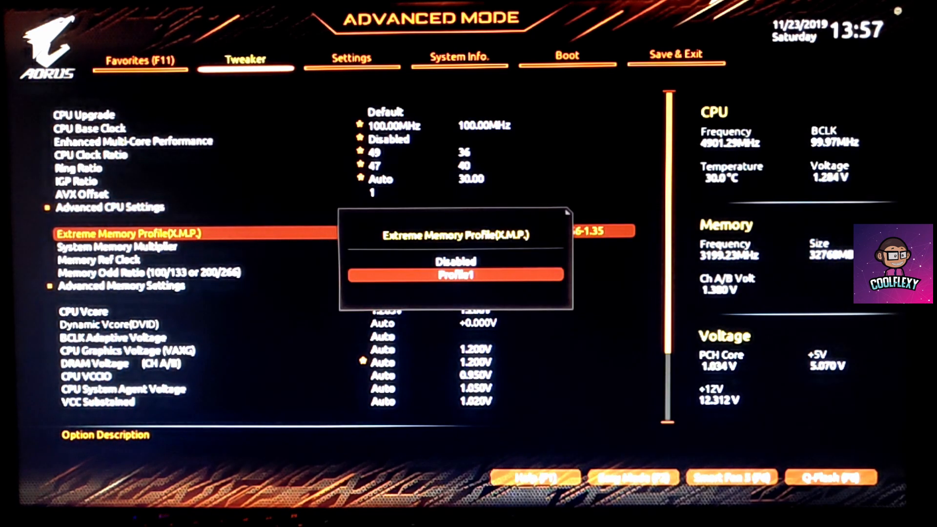
click(456, 274)
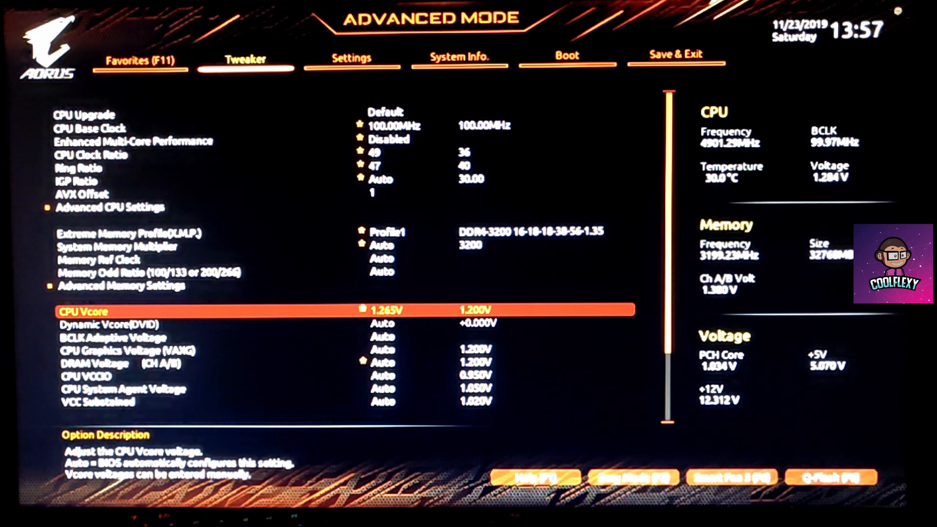
key(Down)
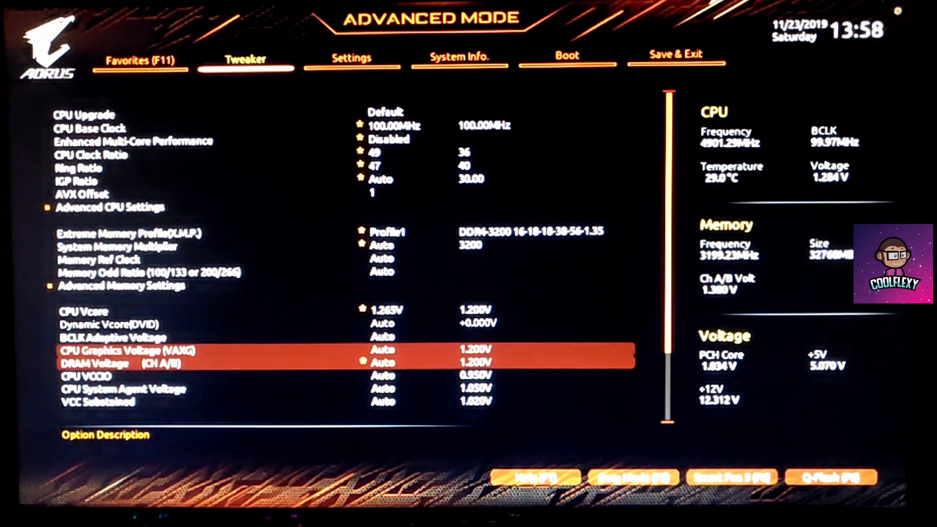
scroll(down, 3)
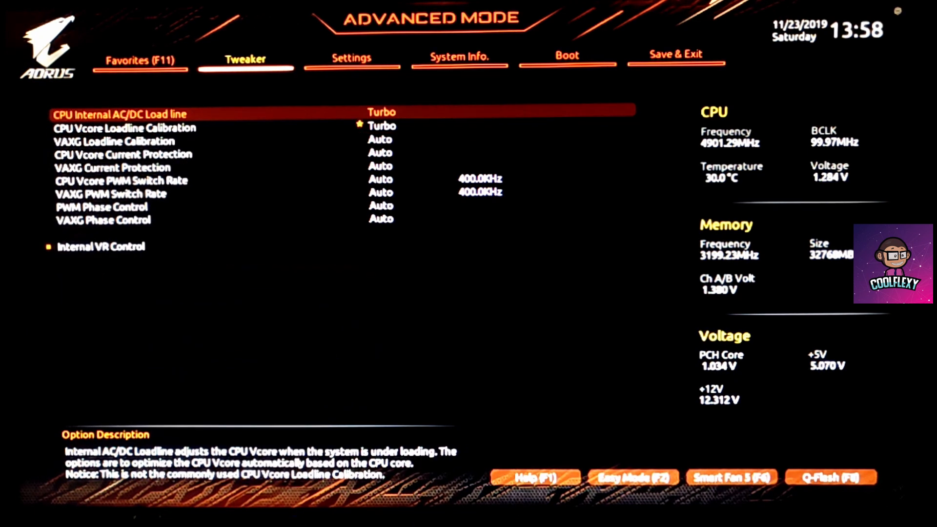
- Review Ring Ratio, Secure Boot Mode and SATA Controller(s) in Favorites, then return to the Tweaker overview
click(139, 60)
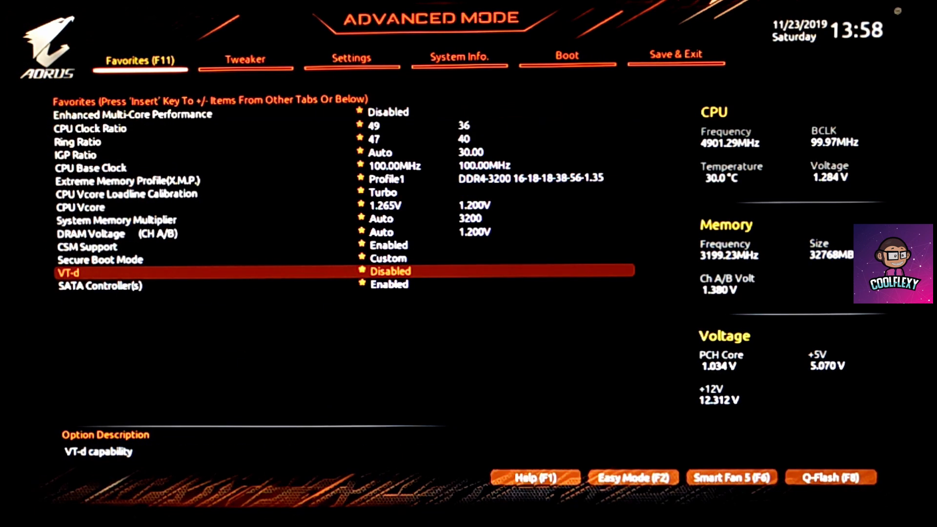
key(Up)
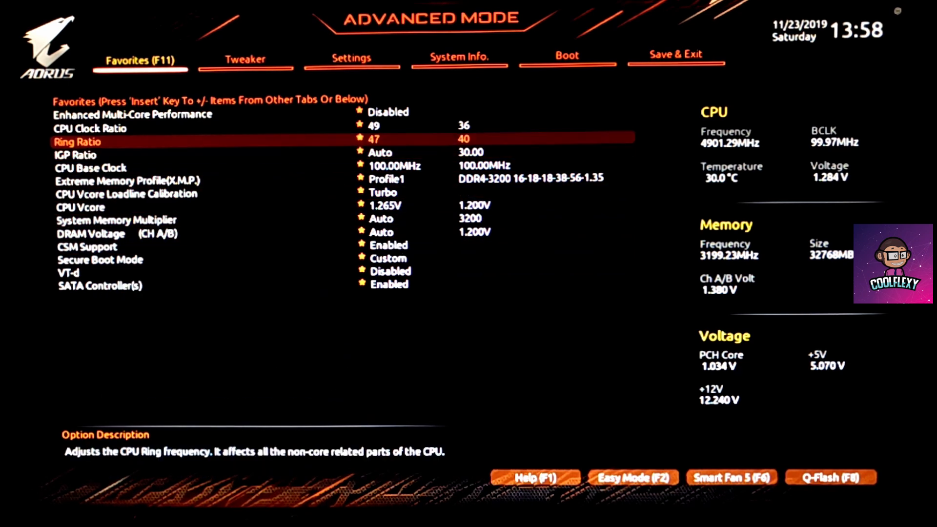
key(up)
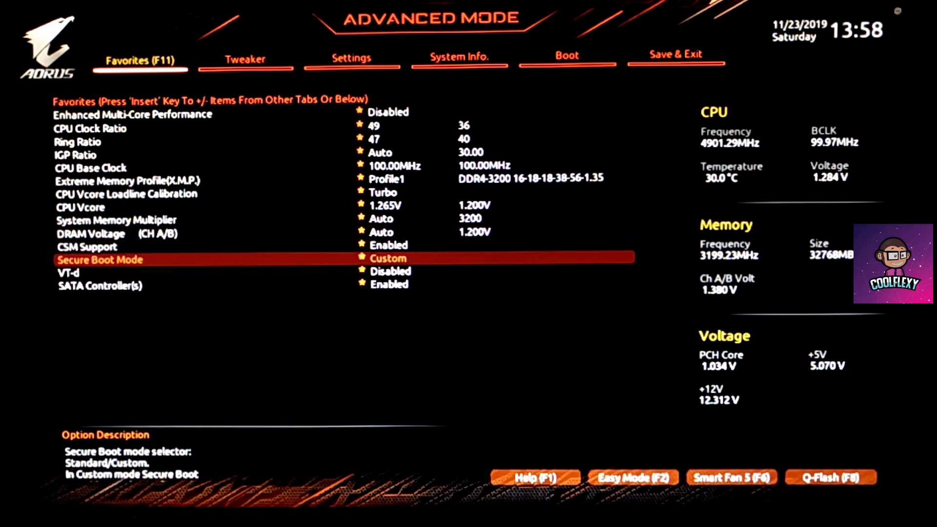
key(down)
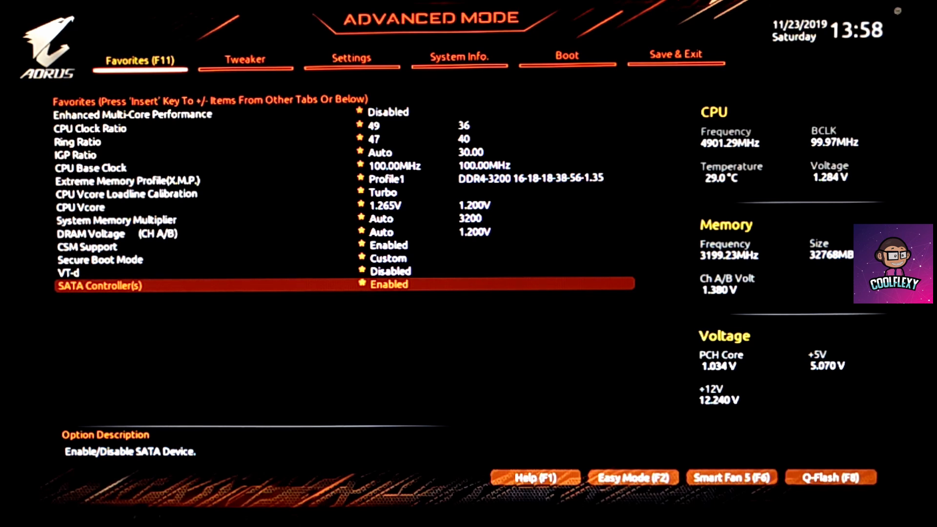
click(245, 60)
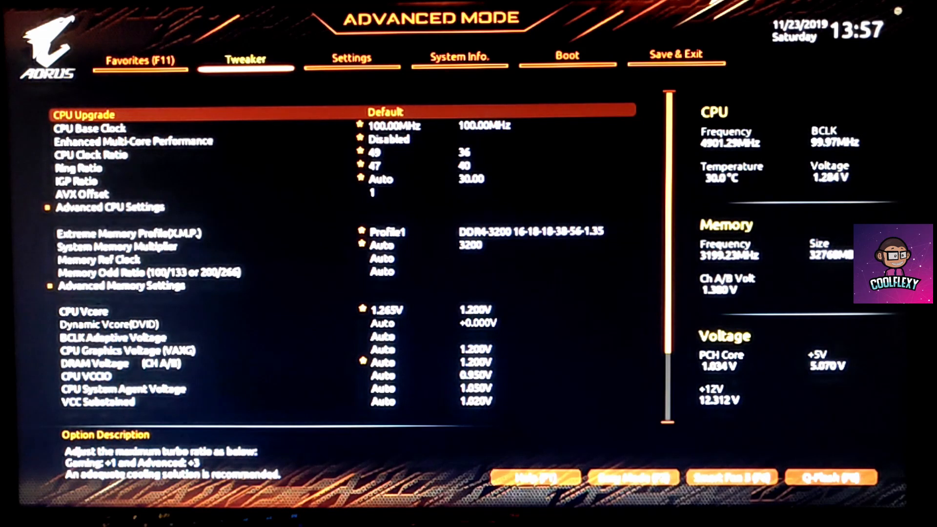